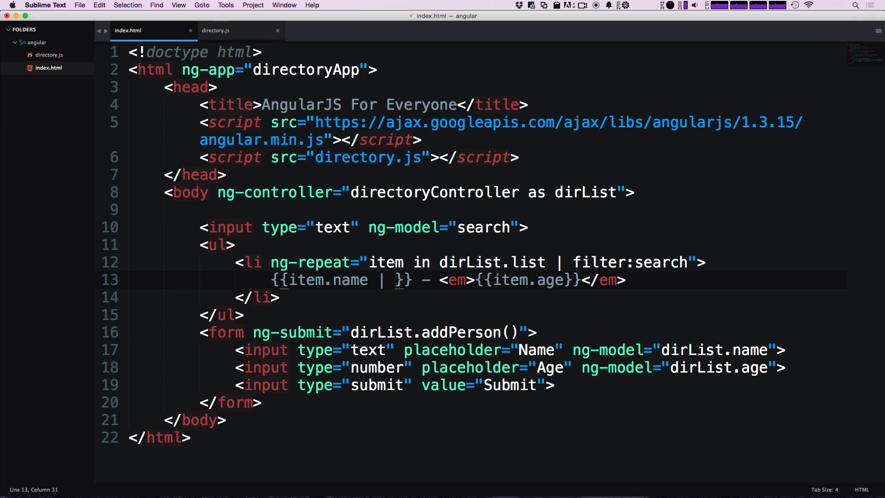
Apply a lowercase filter to {{item.name}}, save and check the names in Chrome.
type("lowerca")
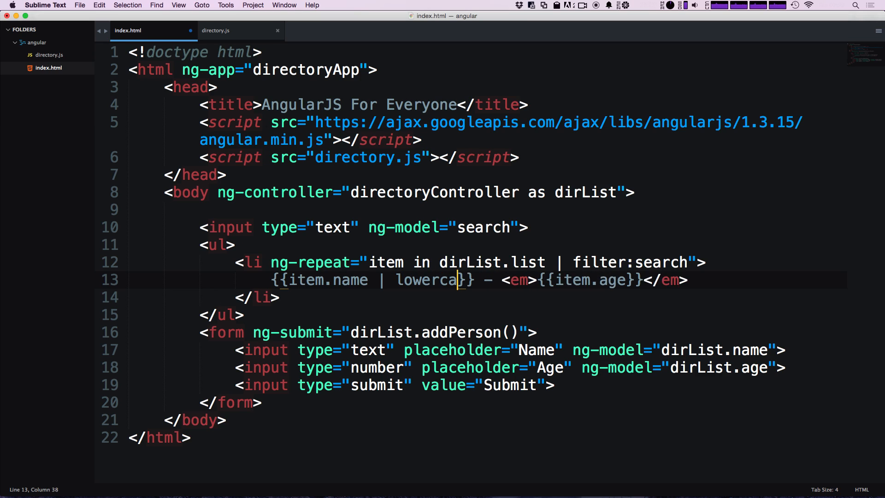
key("cmd+tab")
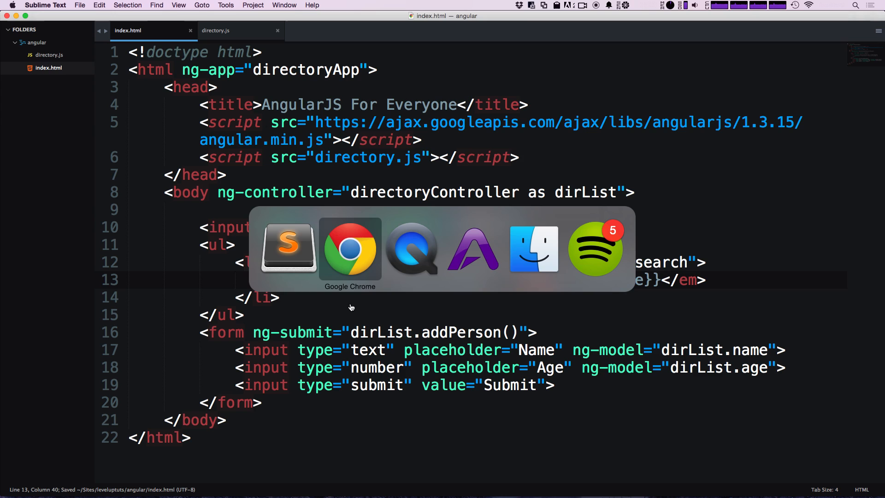
left_click(350, 249)
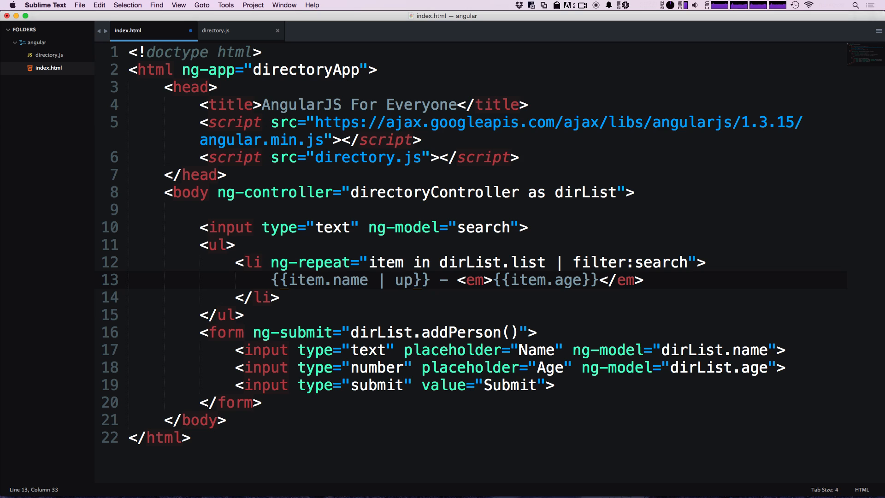
Try an uppercase filter, then remove the filter leaving {{item.name}} and save.
type("percs")
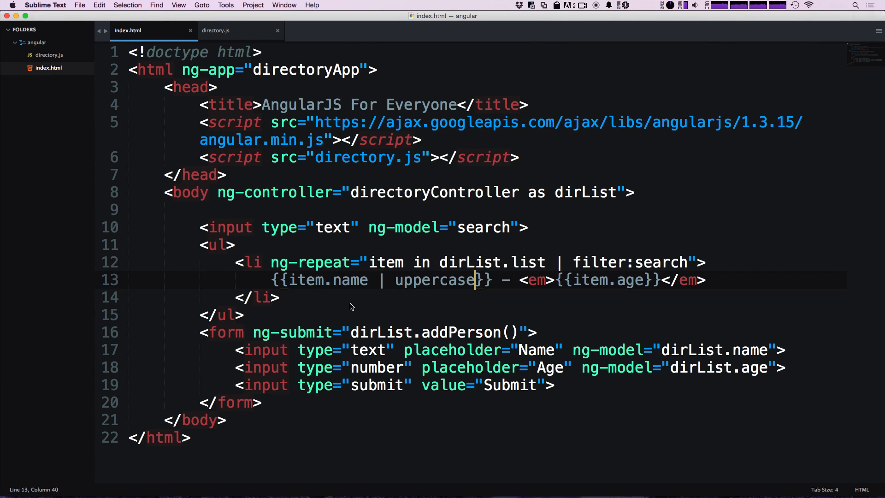
double_click(459, 281)
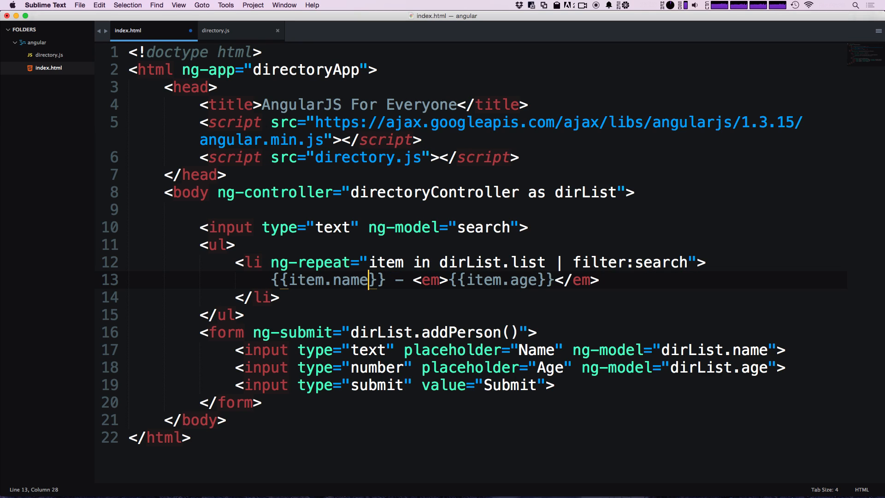
key("cmd+s")
type(" class=")
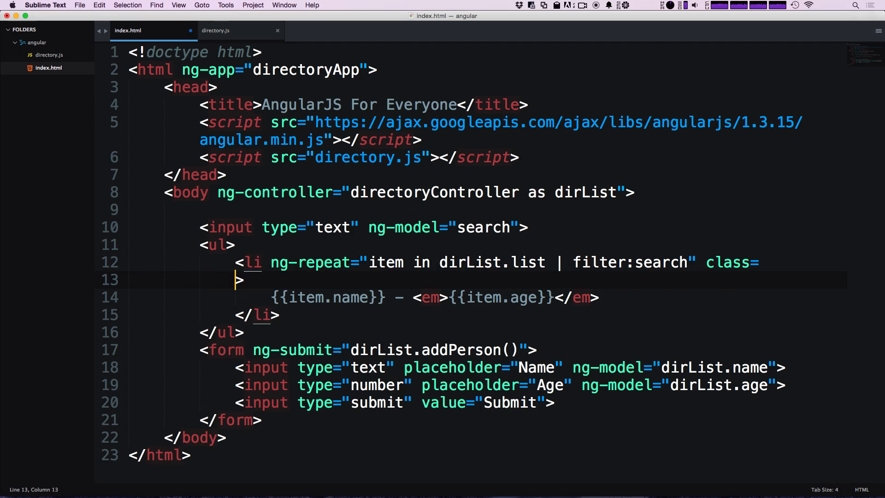
Add class="{{item.name}}" to the repeated li element and save index.html.
type("\"\">")
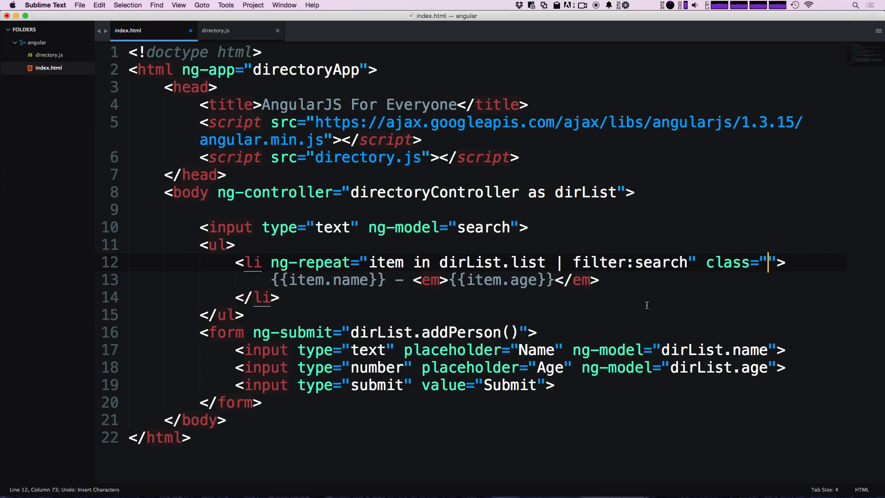
double_click(352, 280)
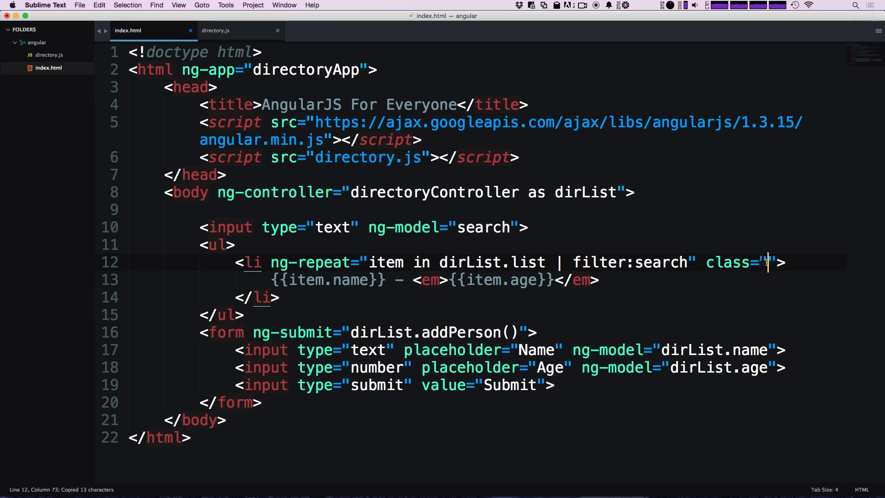
type("{{item.name}}\">")
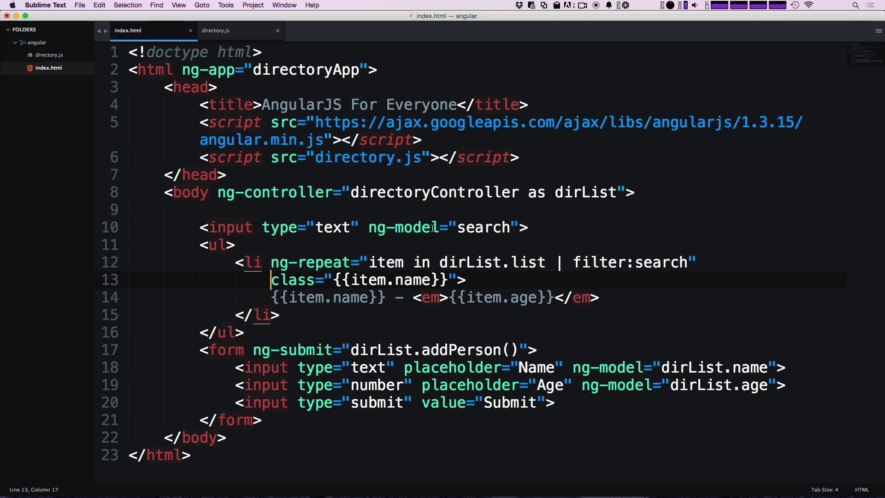
double_click(394, 280)
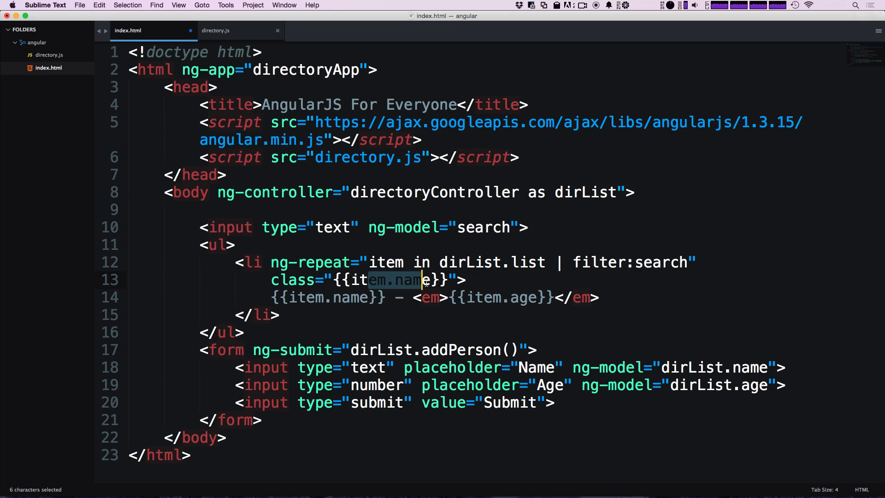
key("cmd+tab")
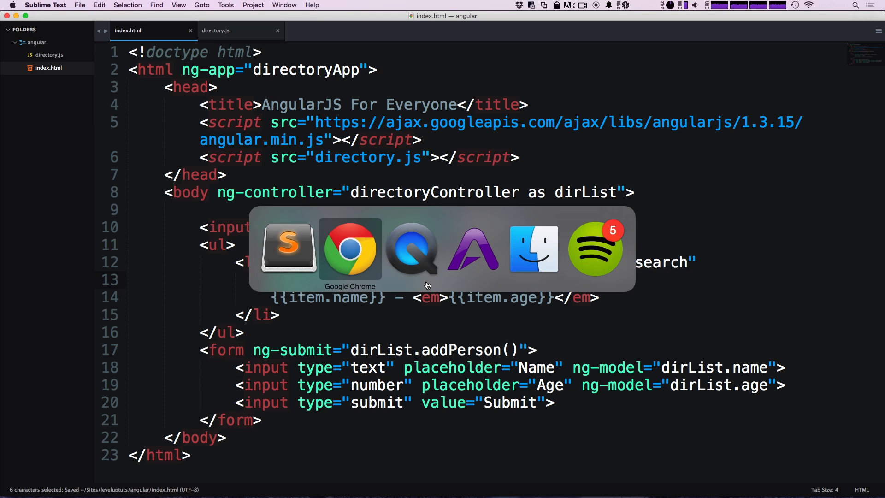
Inspect Ben's list entry in Chrome to confirm it carries the class Ben.
left_click(350, 249)
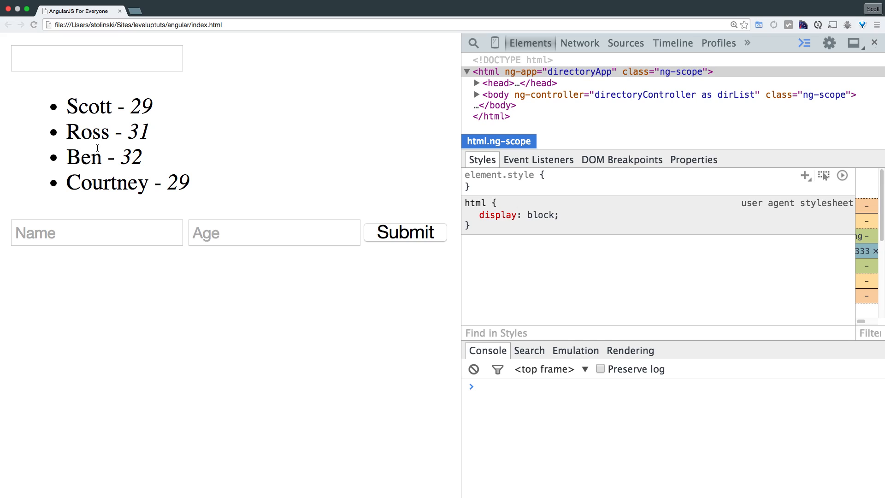
right_click(117, 151)
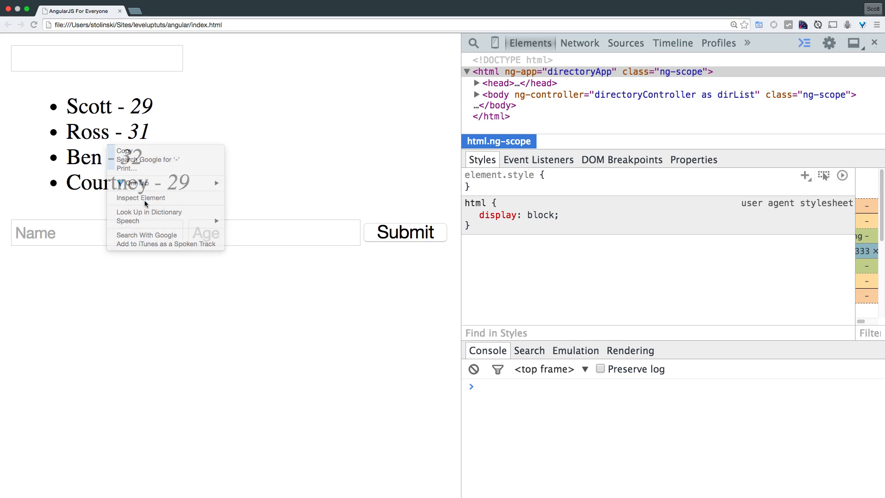
left_click(140, 197)
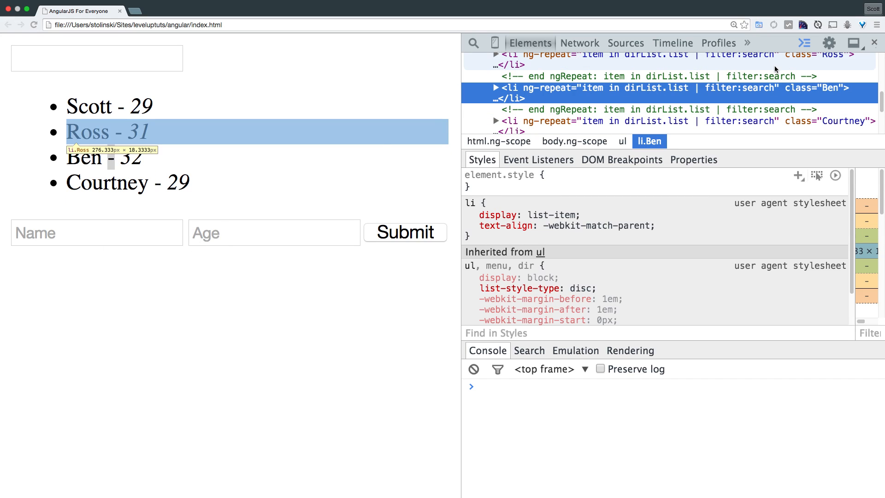
mouse_move(830, 88)
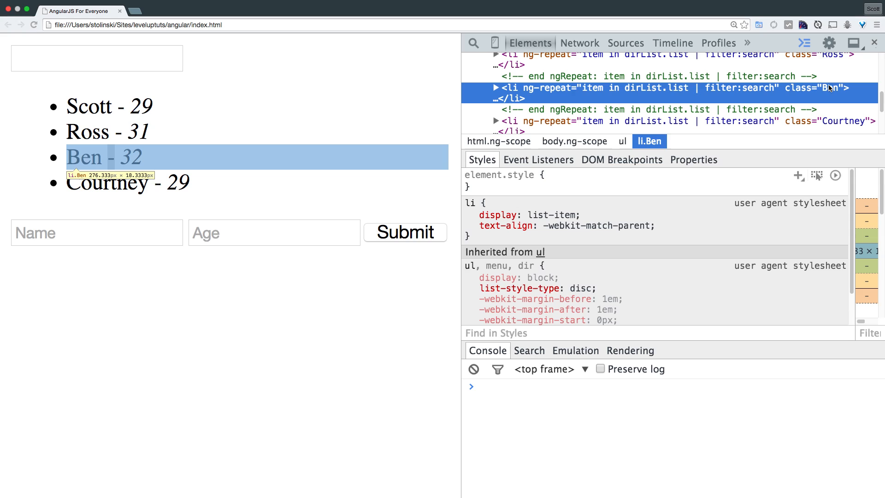
mouse_move(828, 92)
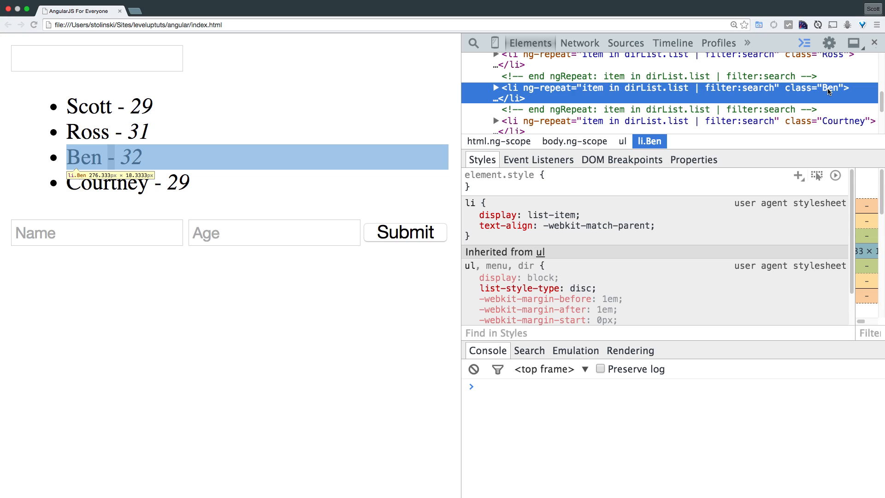
mouse_move(828, 123)
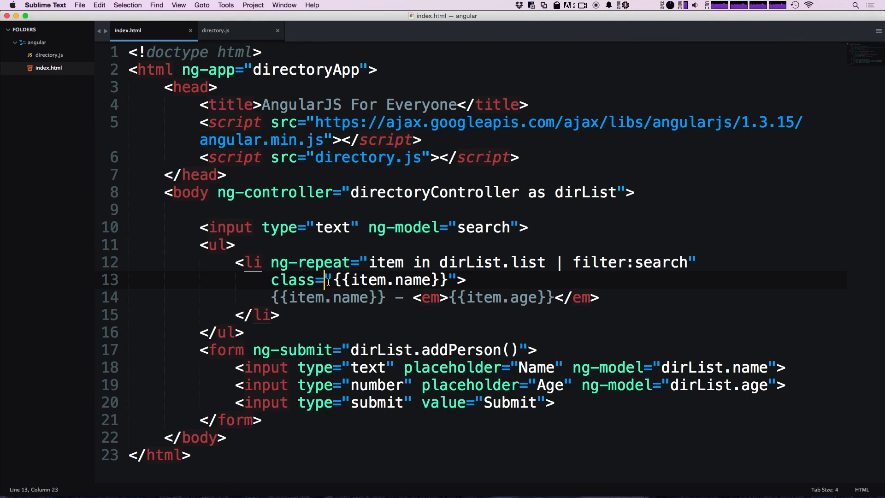
Make the class person-{{item.name | lowercase}} so items get classes like person-ben.
type("perso")
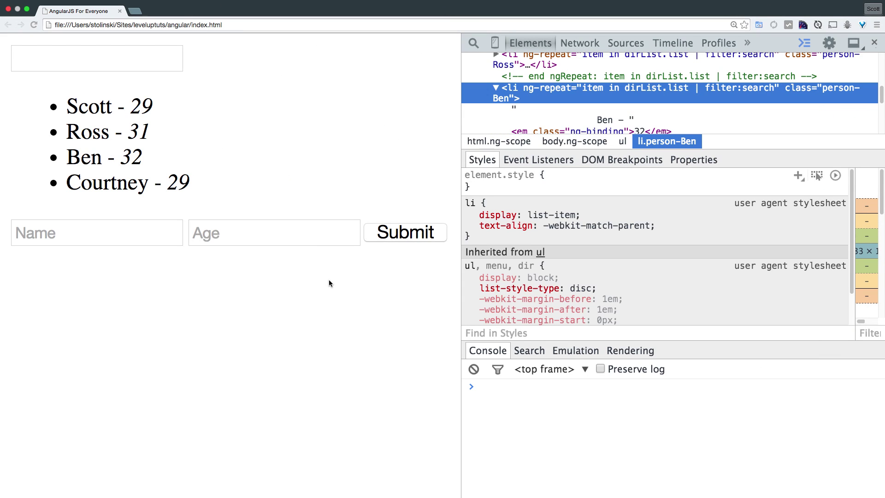
key("cmd+tab")
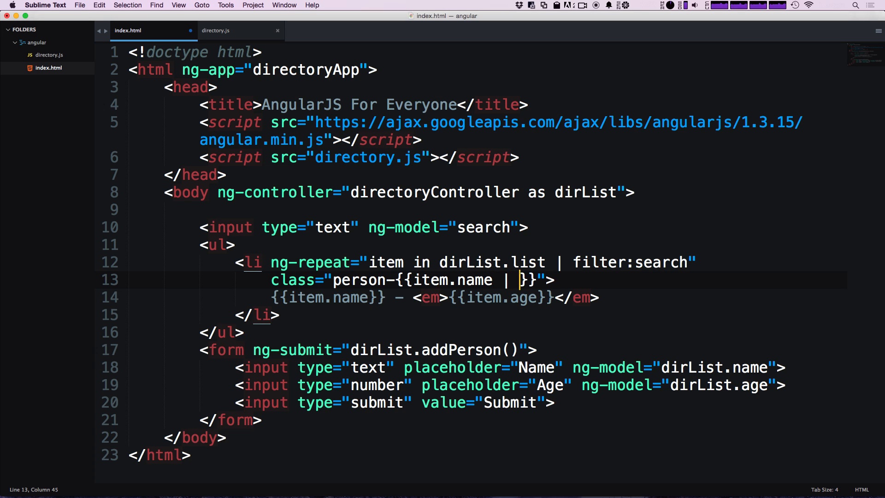
type("lower")
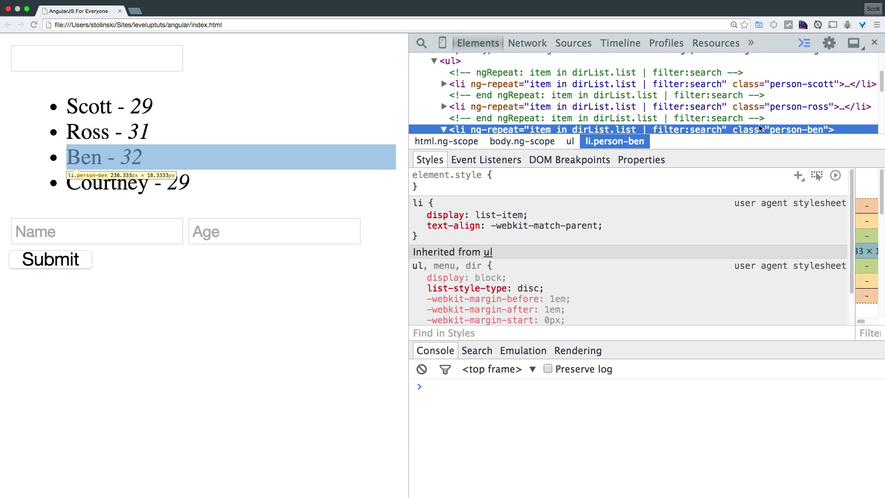
mouse_move(769, 142)
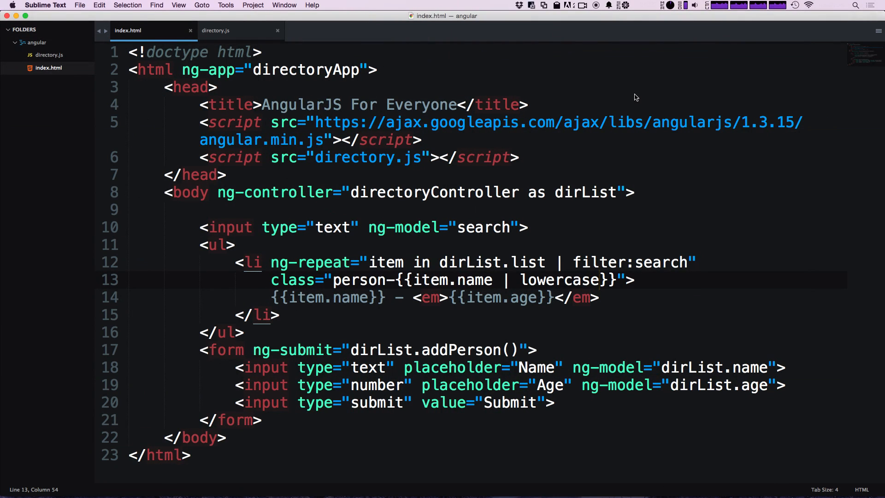
double_click(560, 280)
type(" | ")
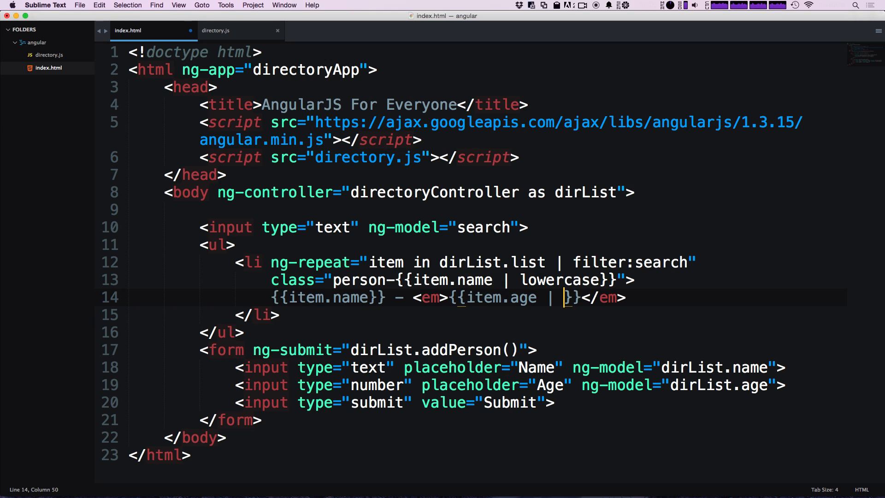
Format the age with currency:"¥":0 and save the page.
type("cu")
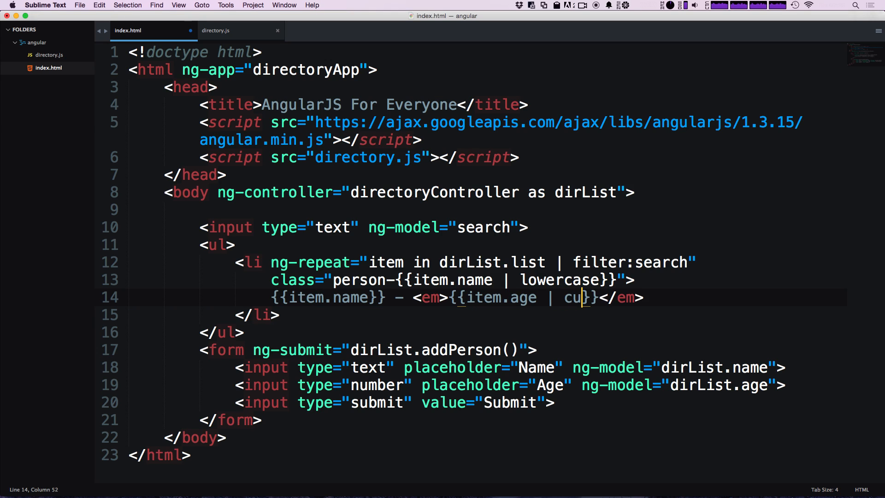
type("rrency")
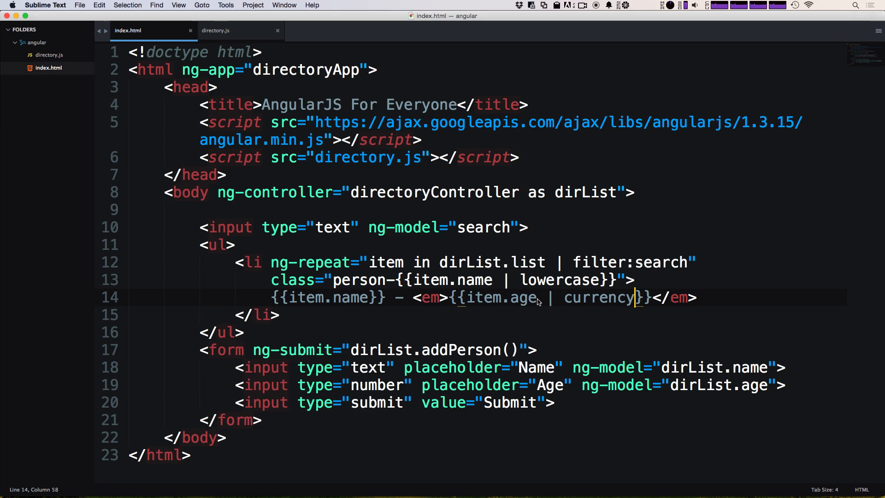
type(":")
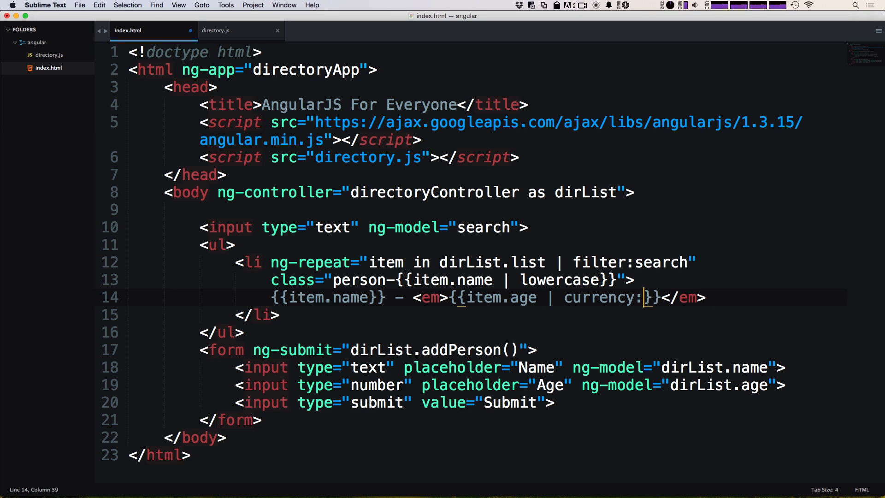
type("\"\"")
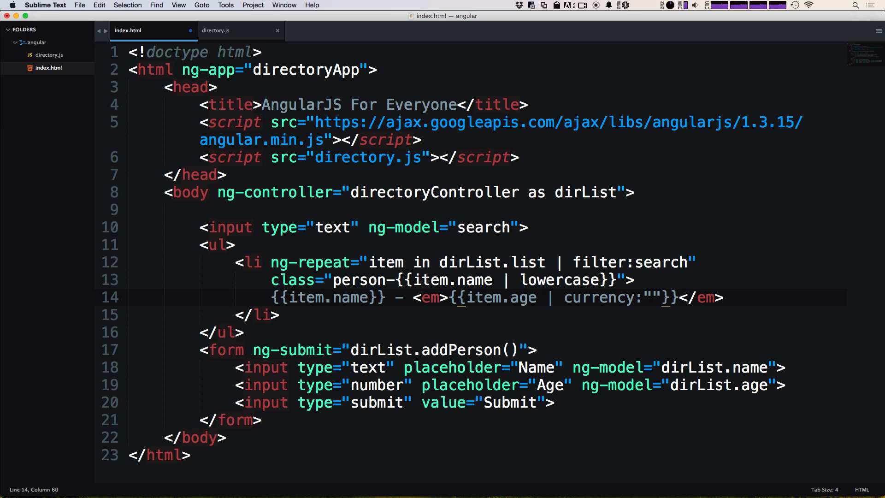
type("¥")
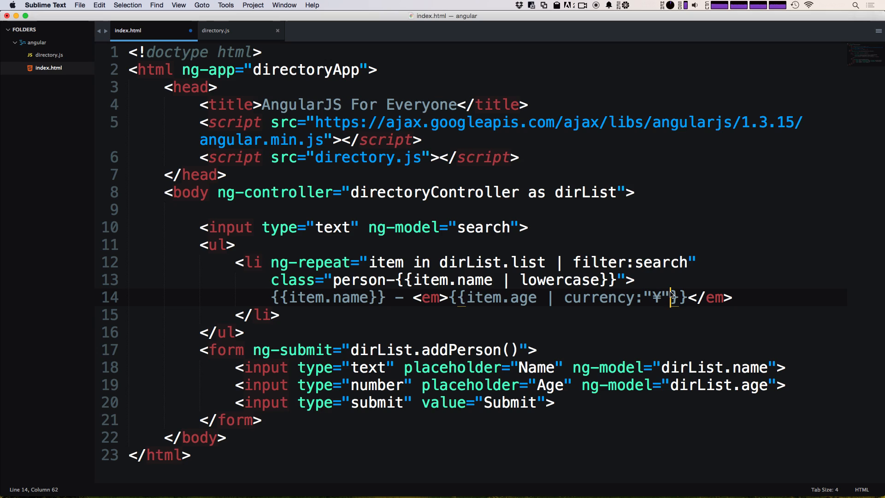
type(":")
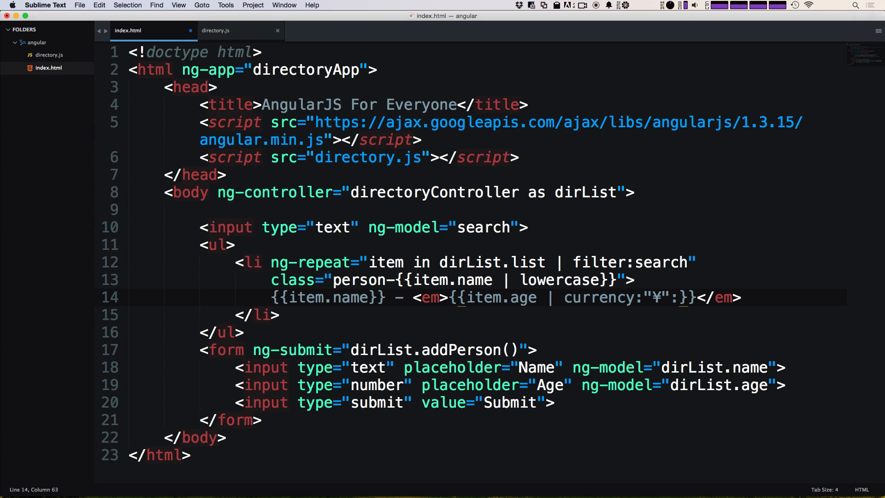
type("0")
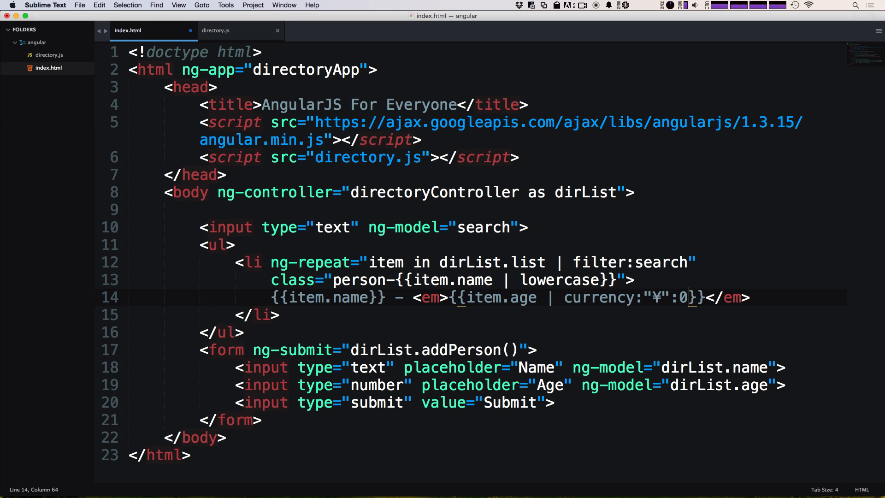
key("cmd+s")
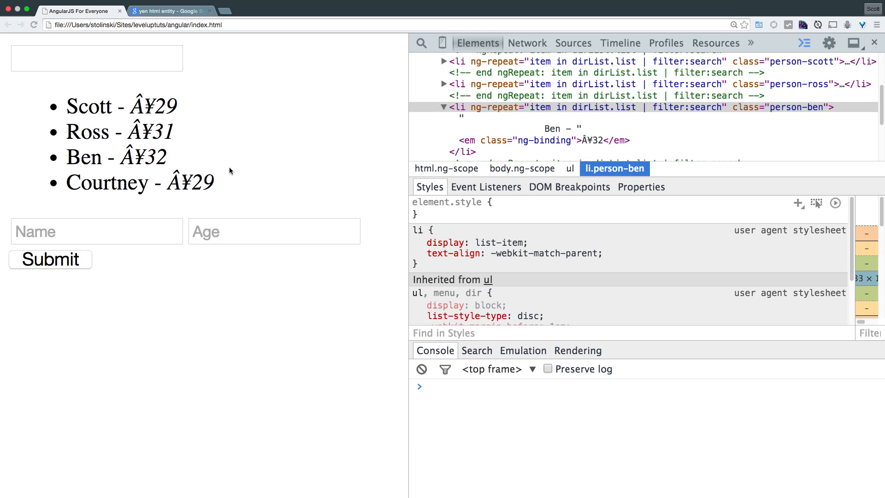
mouse_move(138, 154)
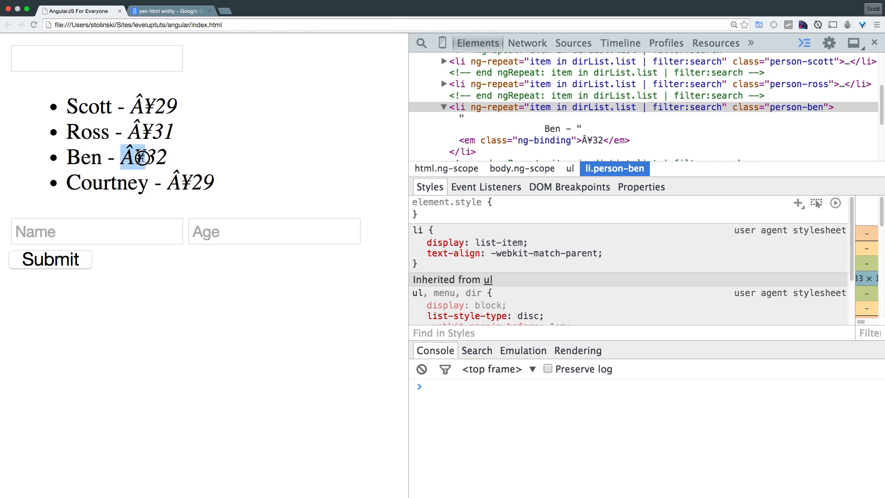
Replace the garbled ¥ character with the &yen; entity so prices show a clean ¥.
key("Cmd+Tab")
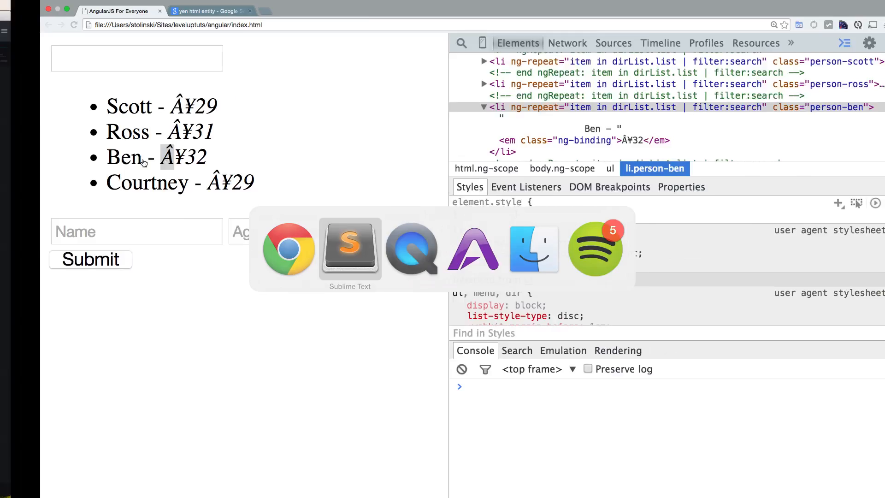
left_click(350, 248)
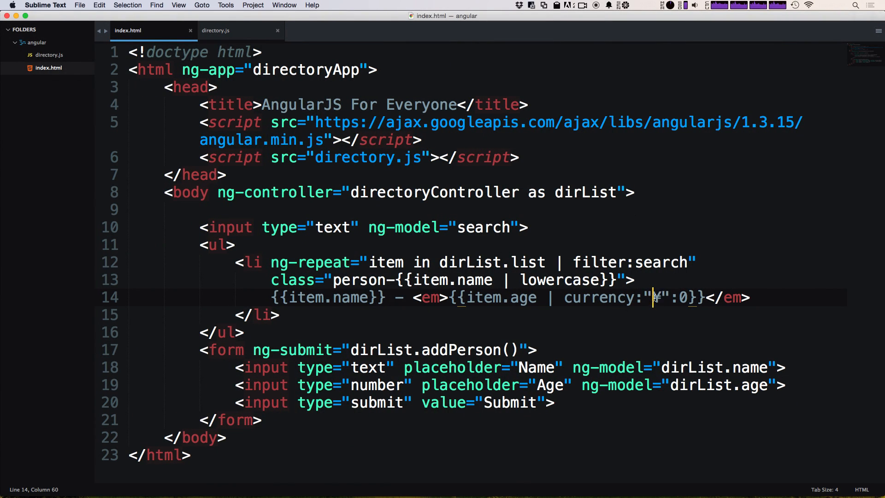
type("&yen;")
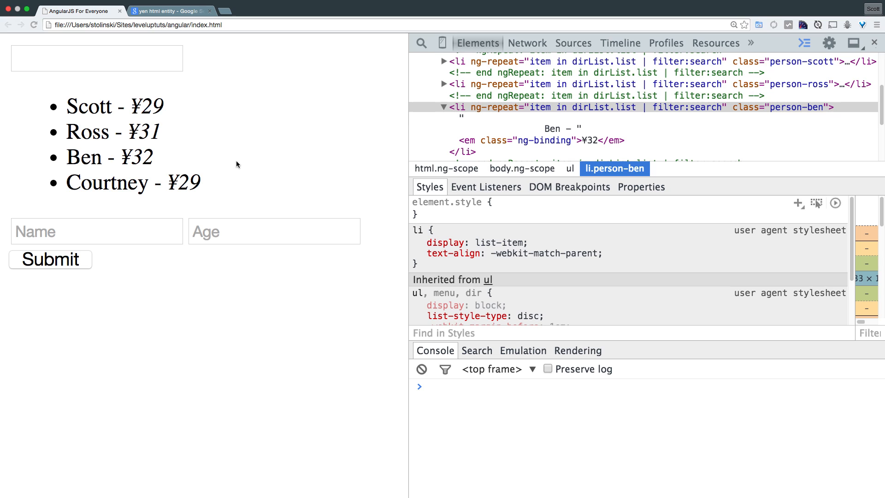
double_click(147, 105)
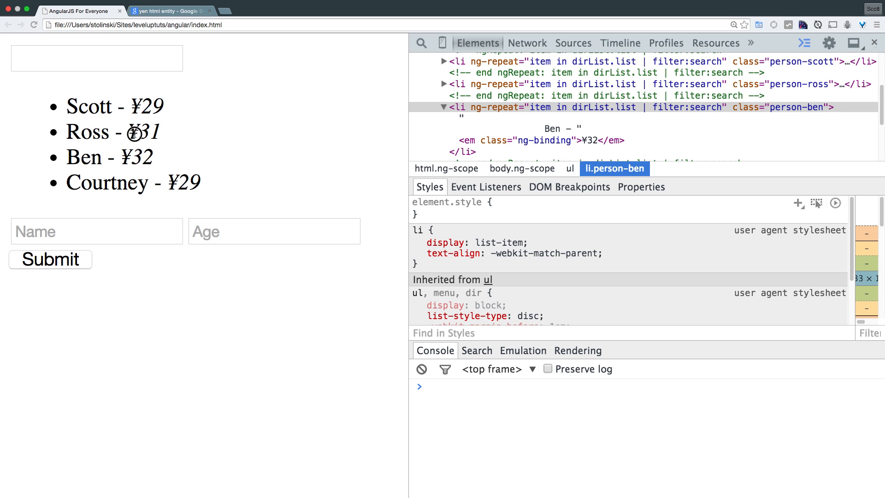
key("Cmd+Tab")
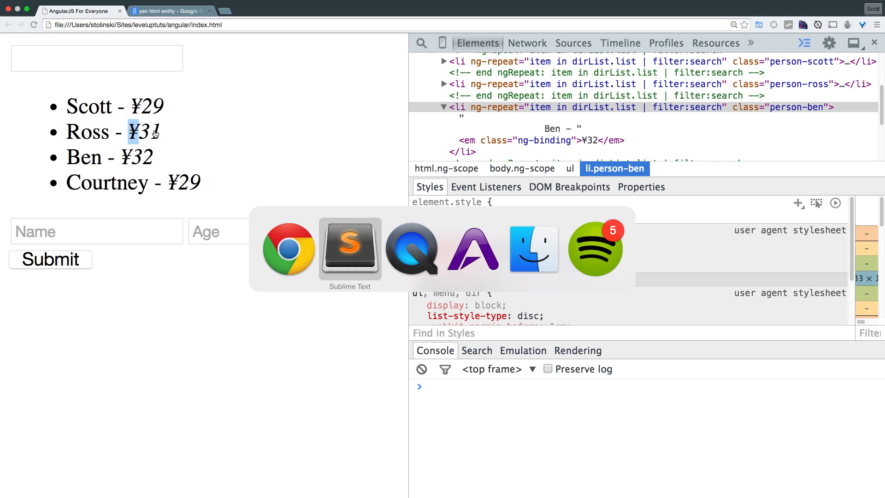
Add | limitTo:3 after filter:search in the ng-repeat, then view directory.js.
left_click(350, 249)
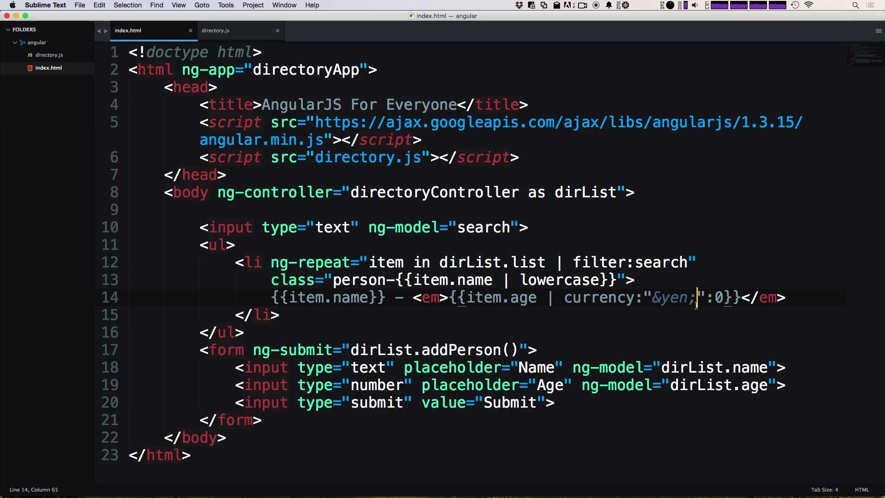
left_click(634, 280)
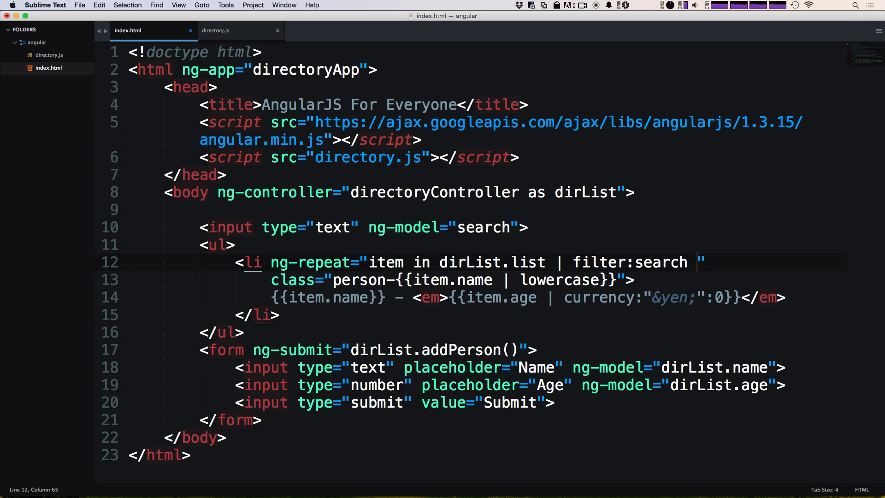
type("|")
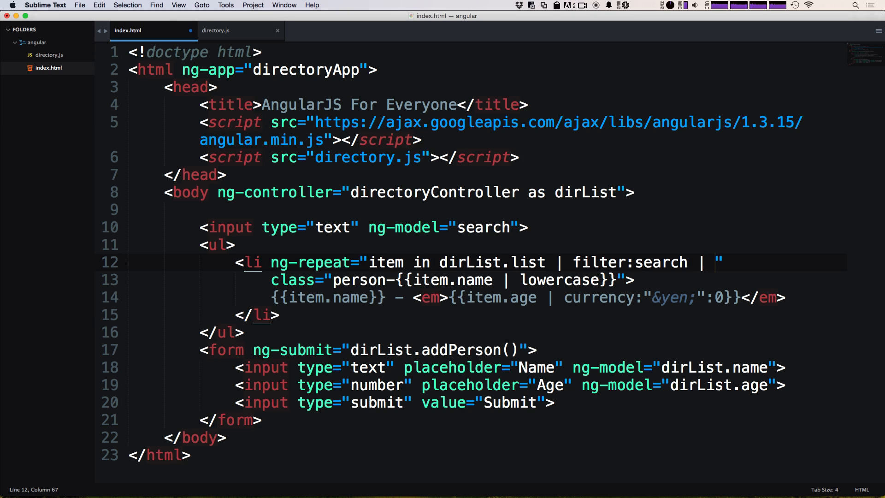
type("limitTo")
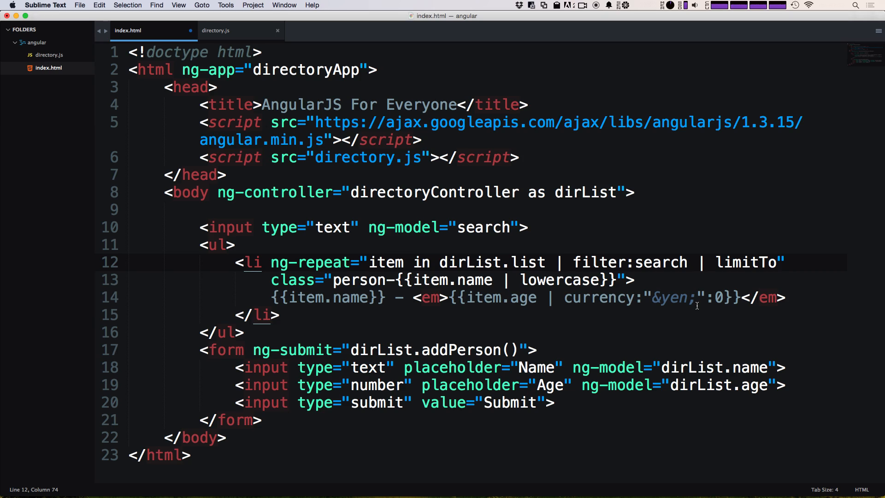
type("\"")
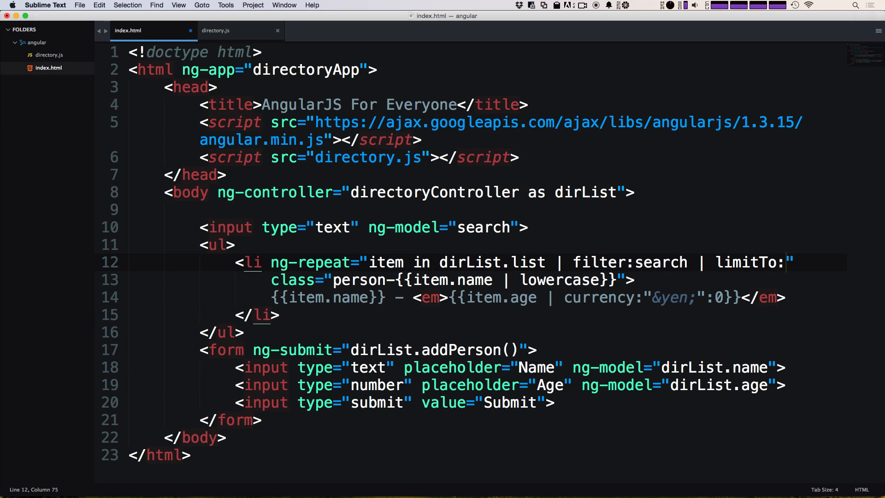
type("3")
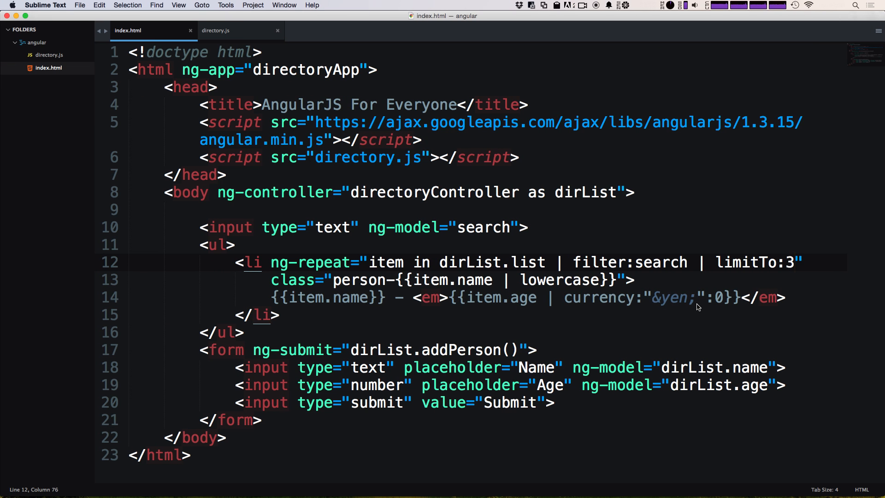
left_click(225, 30)
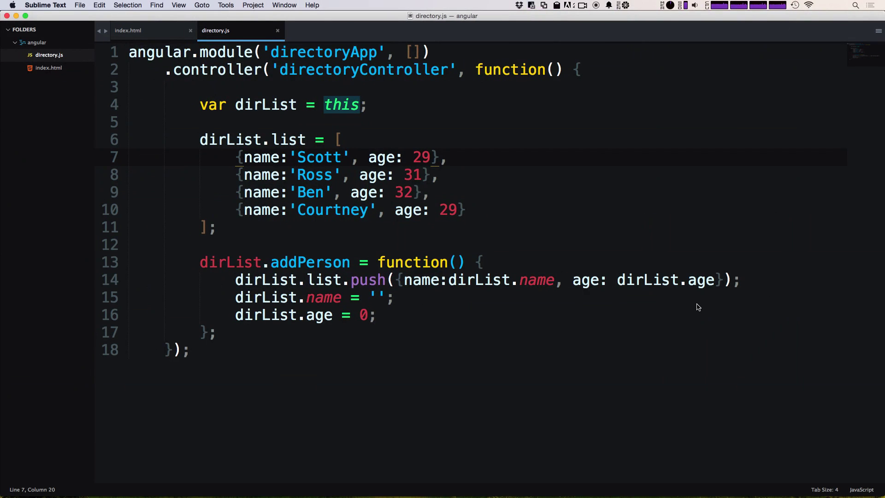
Add | orderBy:'age' after limitTo:3 in the repeat expression.
left_click(127, 30)
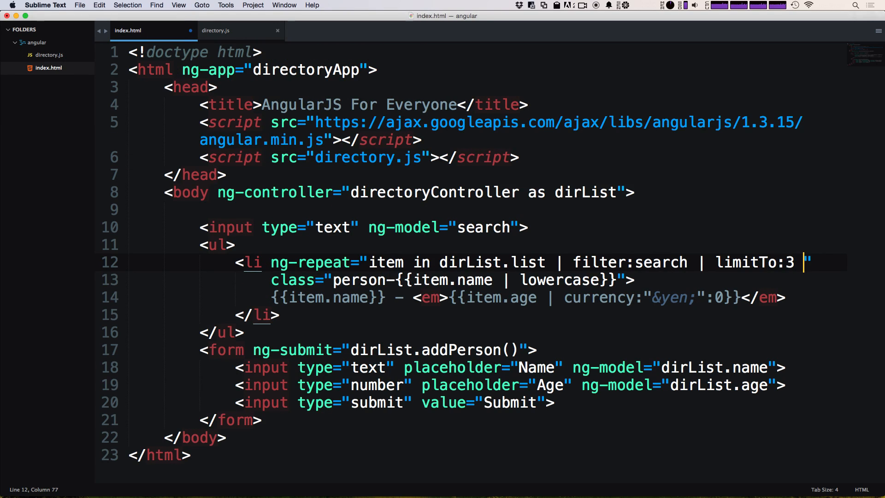
type("|")
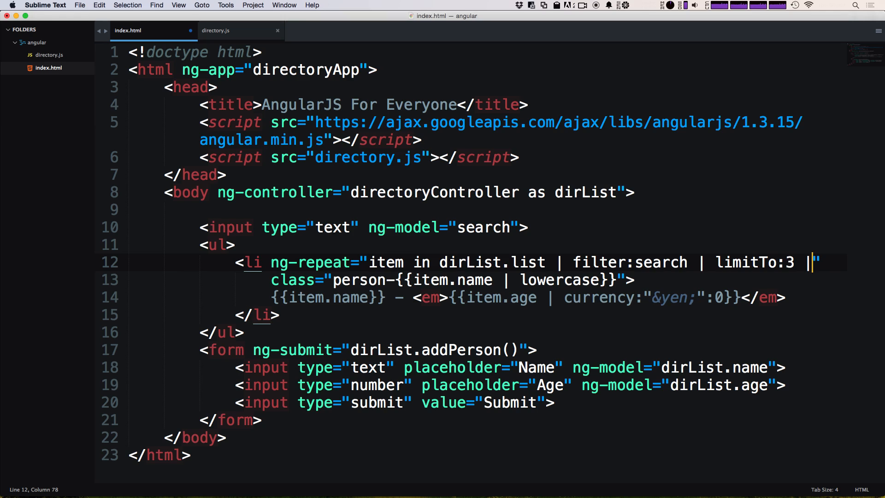
type("order")
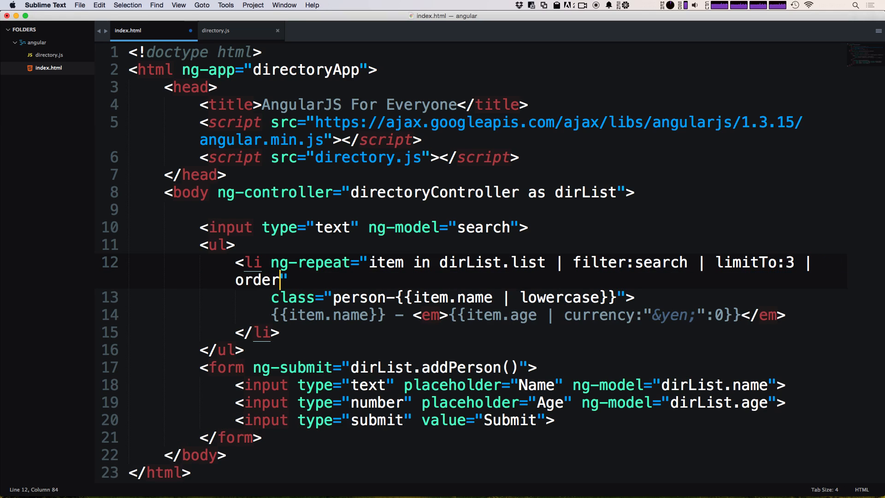
type("By")
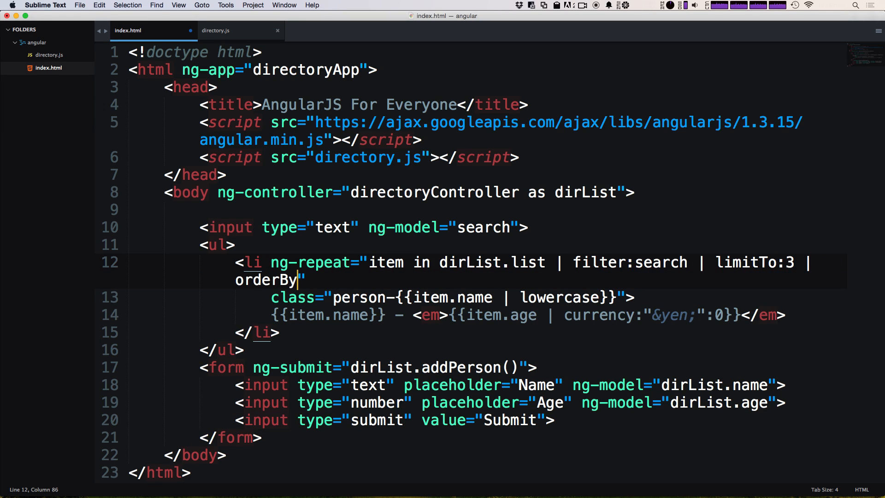
type(":")
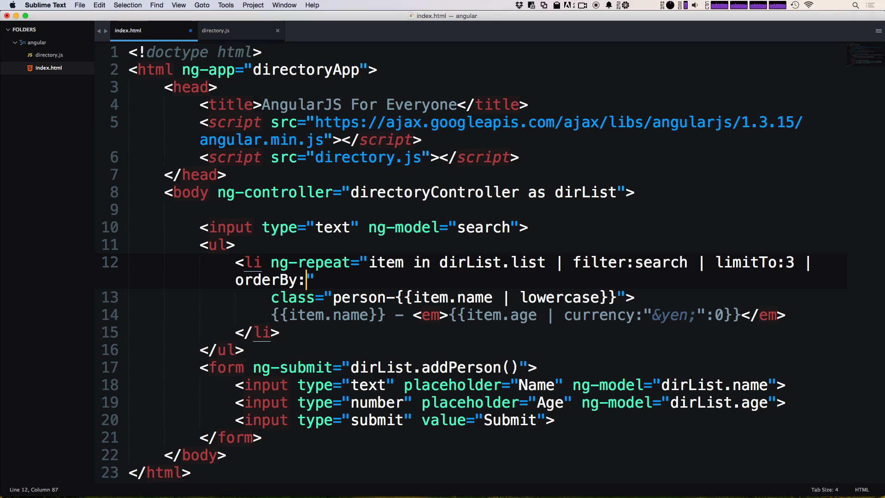
type("'")
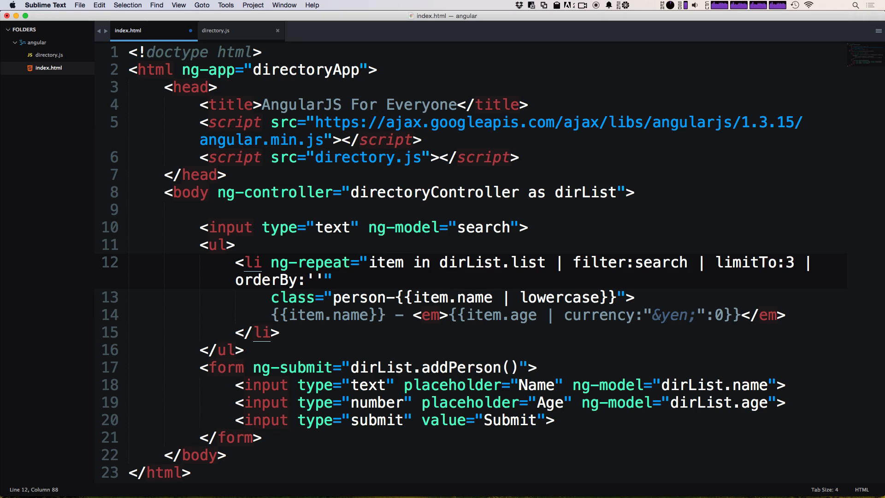
type("a")
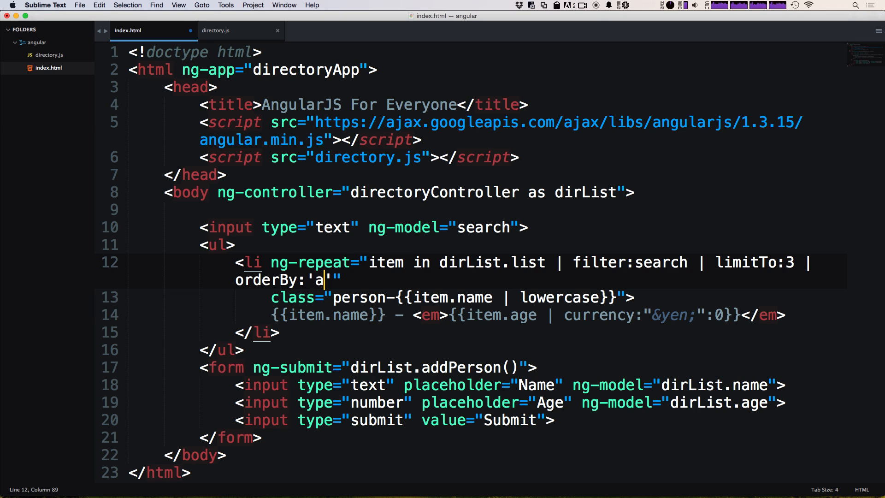
type("ge")
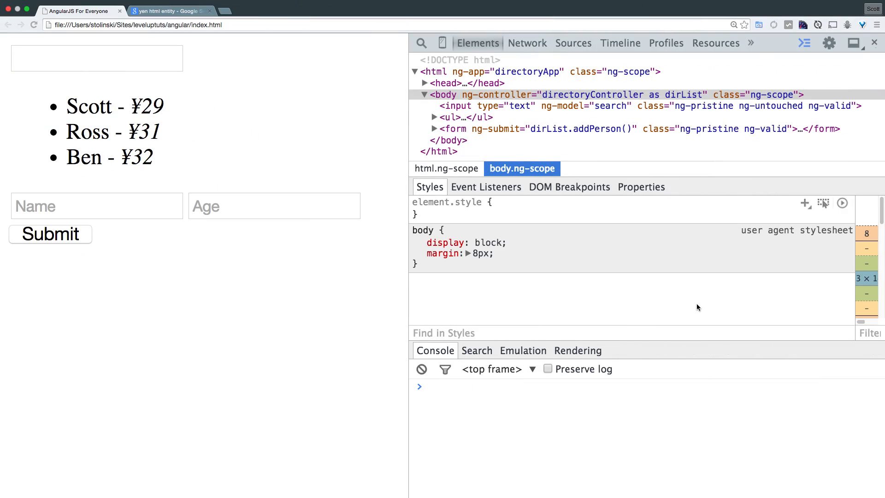
mouse_move(535, 298)
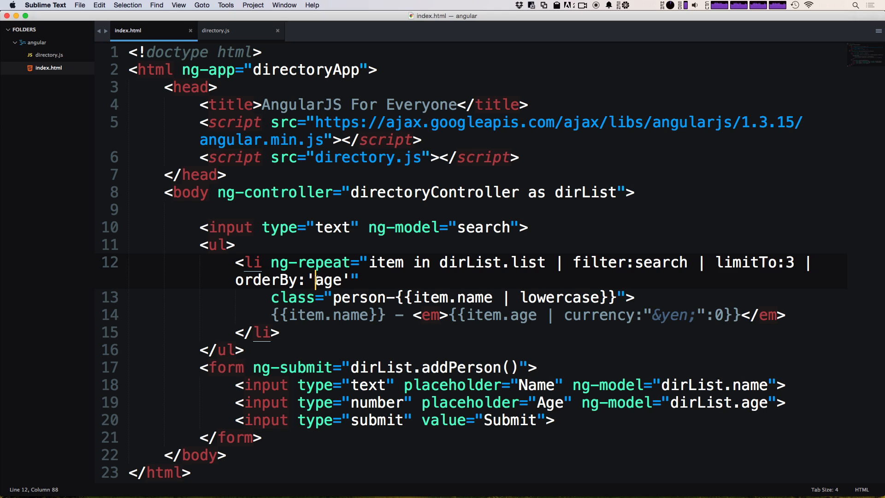
Change the ordering to orderBy:'-age' for descending age.
type("-")
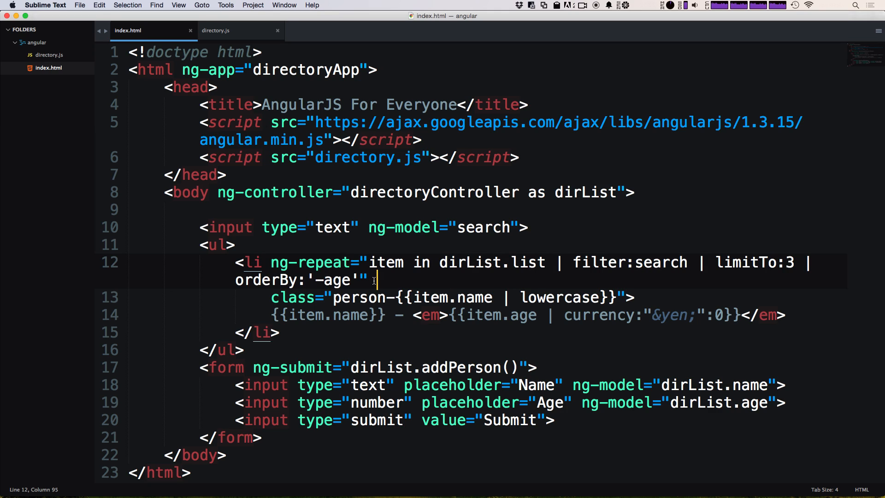
Put orderBy:'-age' on its own line before limitTo:3, save and view the list in Chrome.
double_click(333, 279)
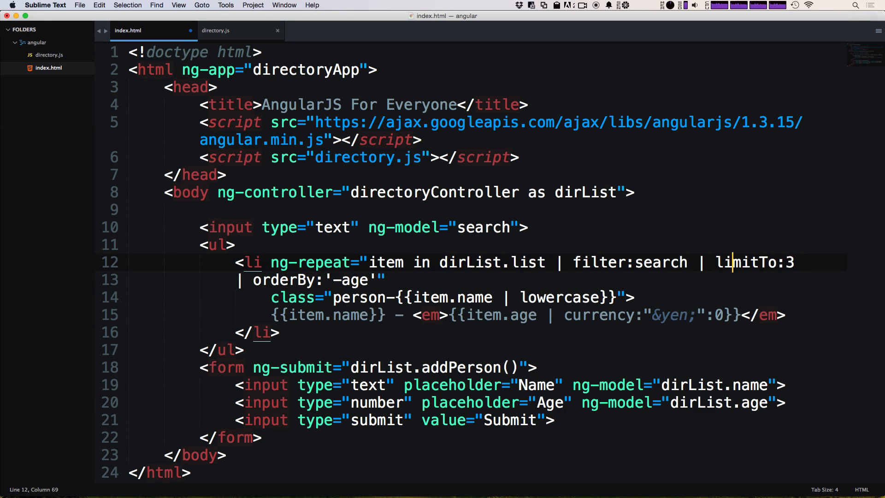
key("enter")
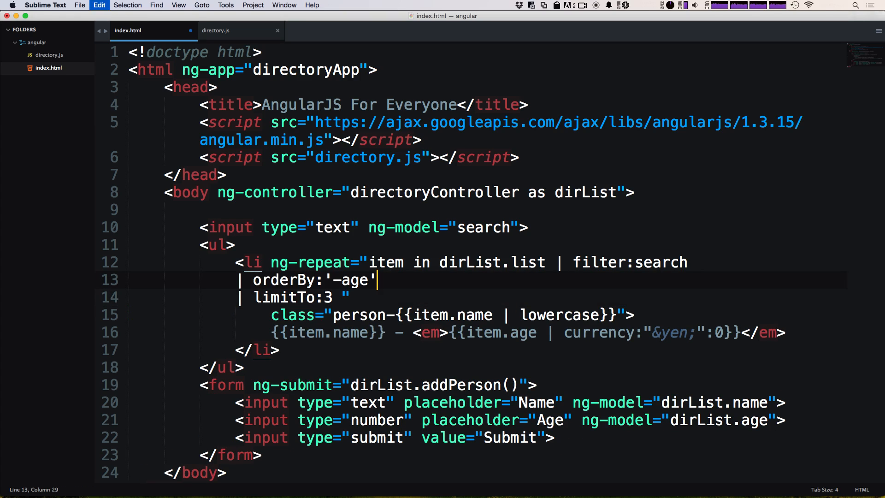
key("cmd+s")
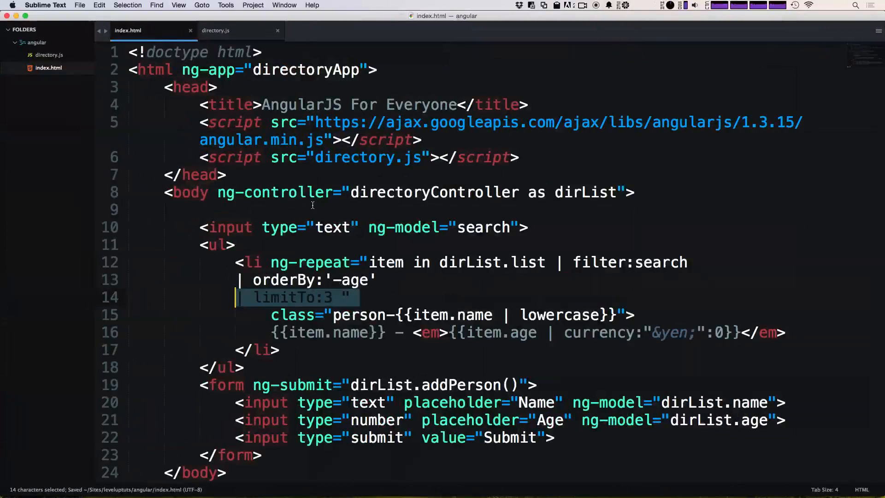
left_click(335, 281)
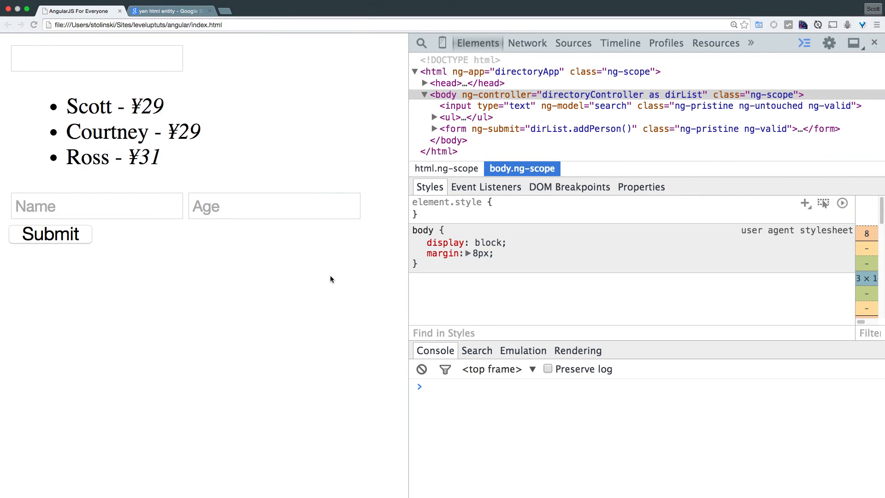
mouse_move(189, 194)
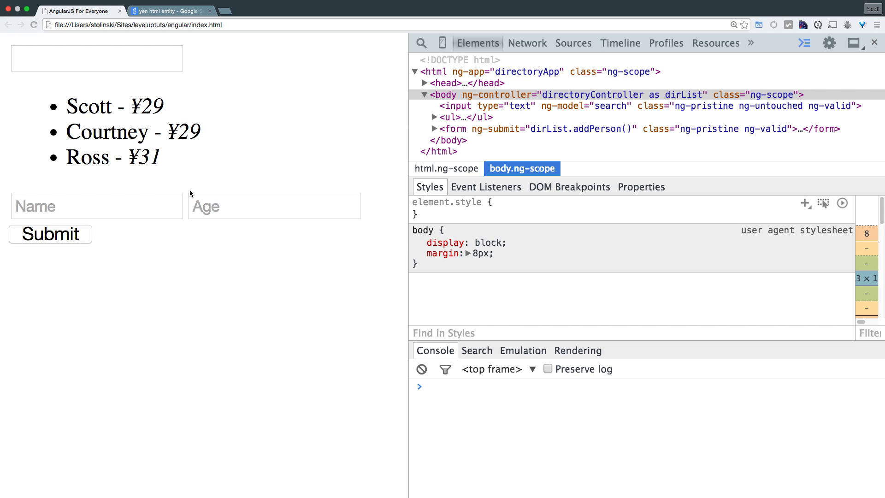